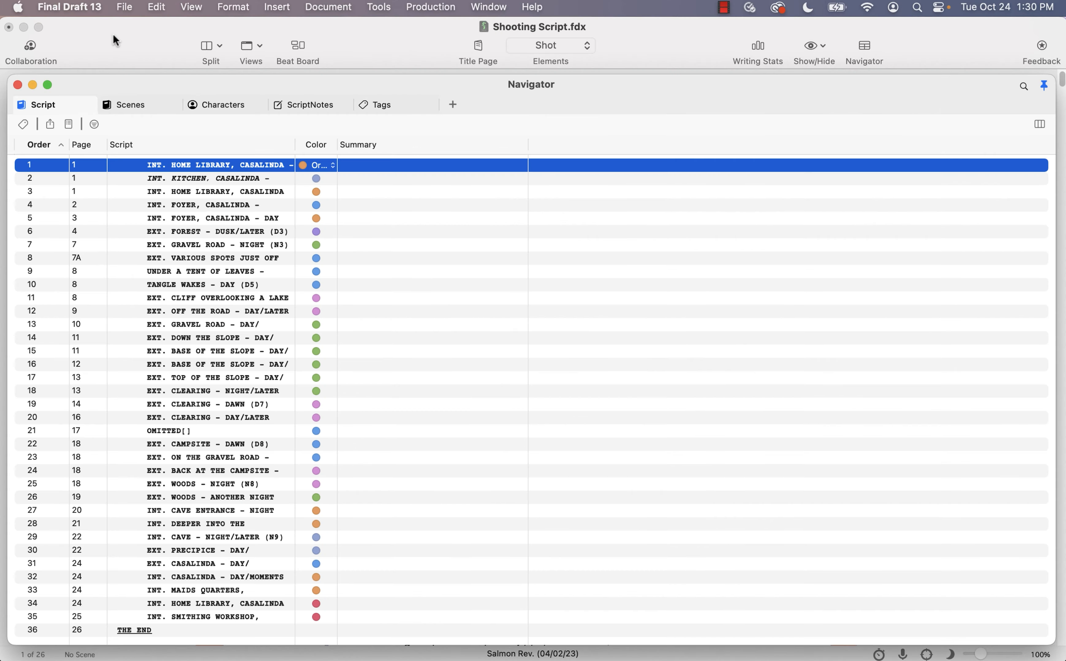
mouse_move(12, 95)
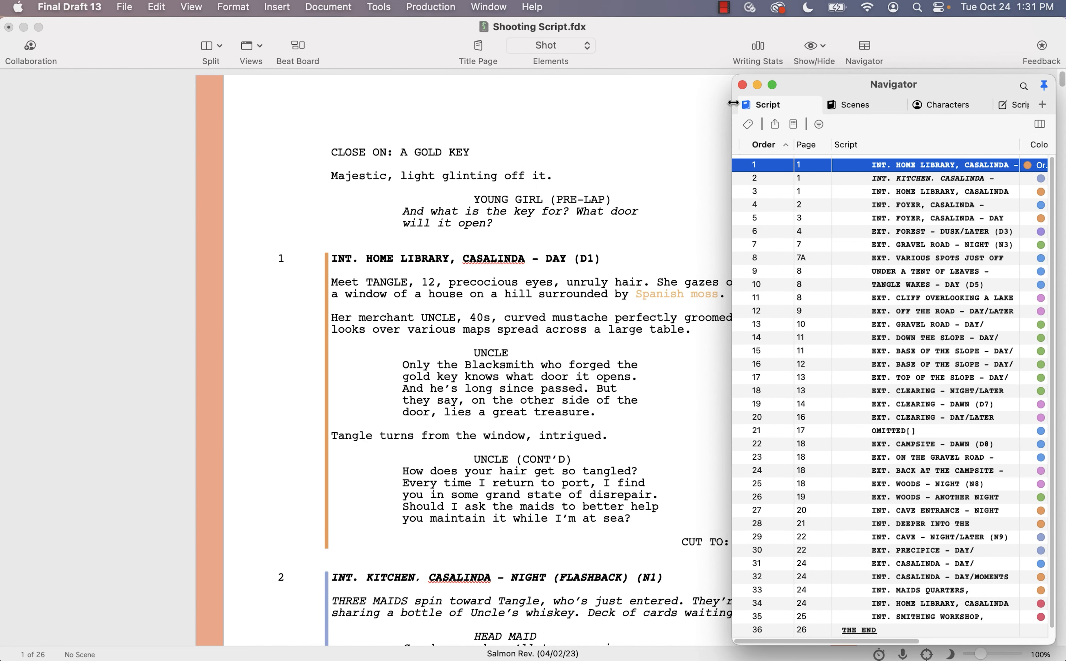
Bring the Tangle _ Moss FD 13 script window forward in outline and Beat Board view
click(747, 123)
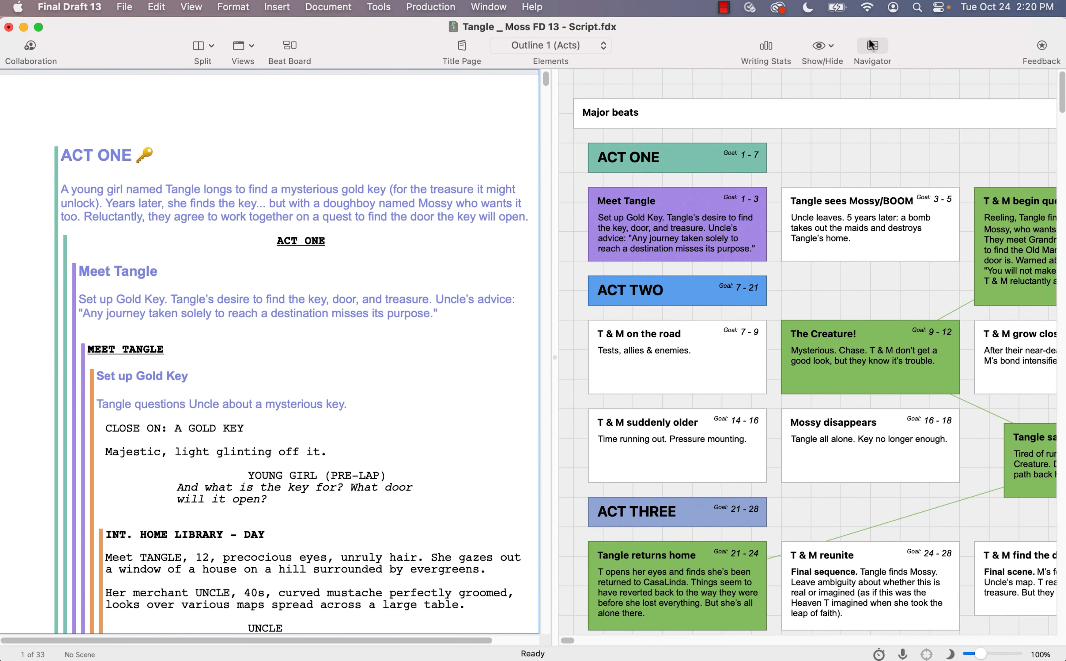
Show the Navigator's Script tab listing the Tangle script's acts, beats and scenes
click(872, 50)
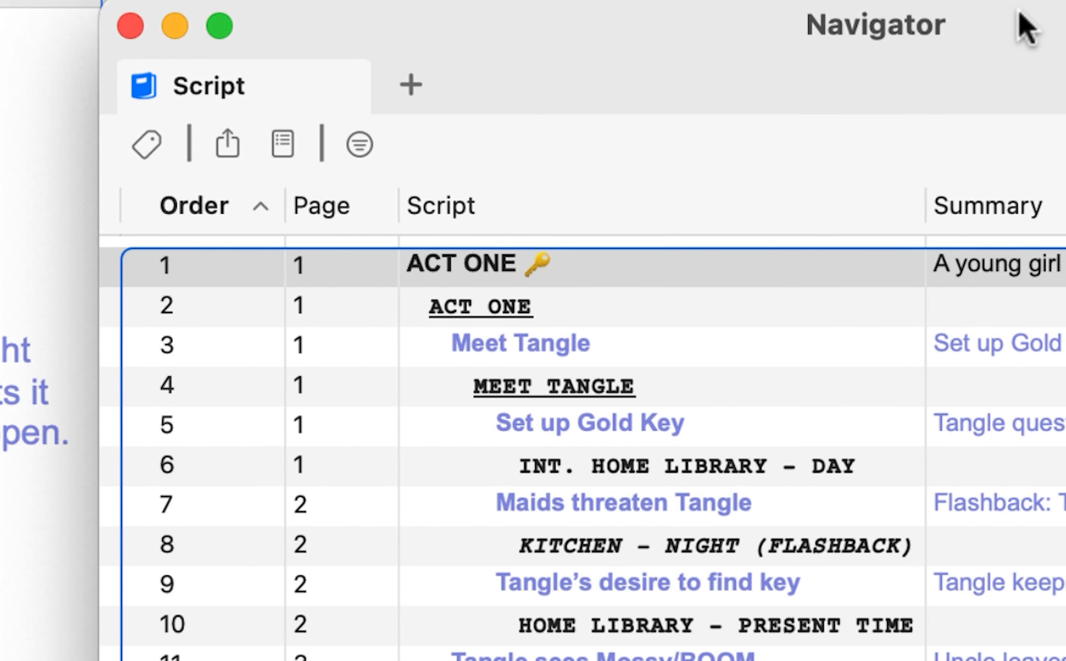
scroll(right, 3)
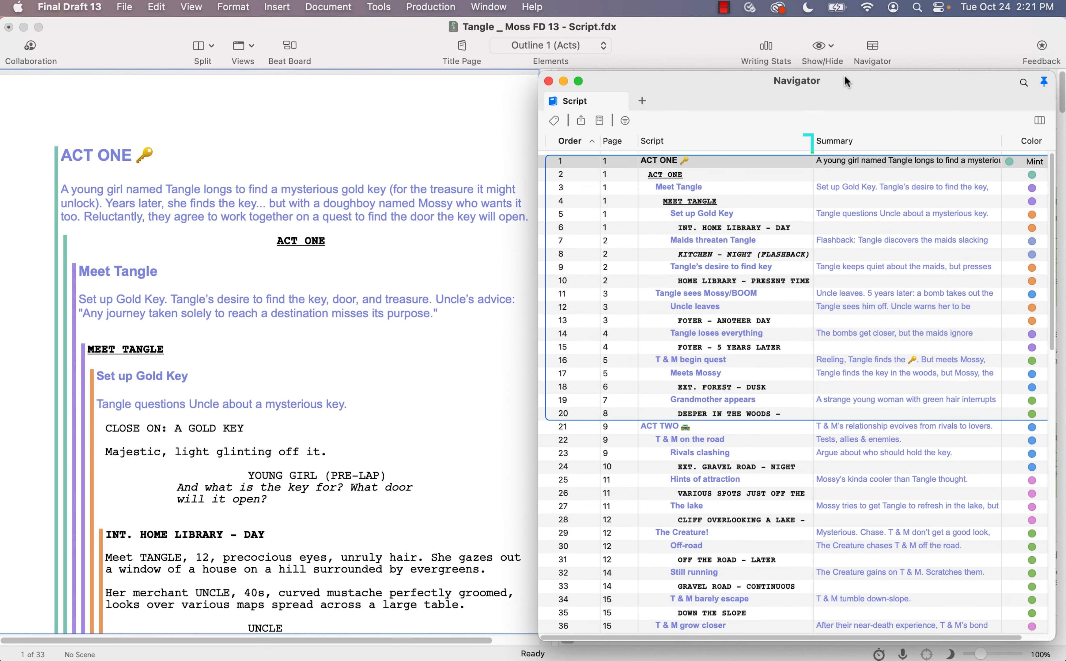
click(650, 141)
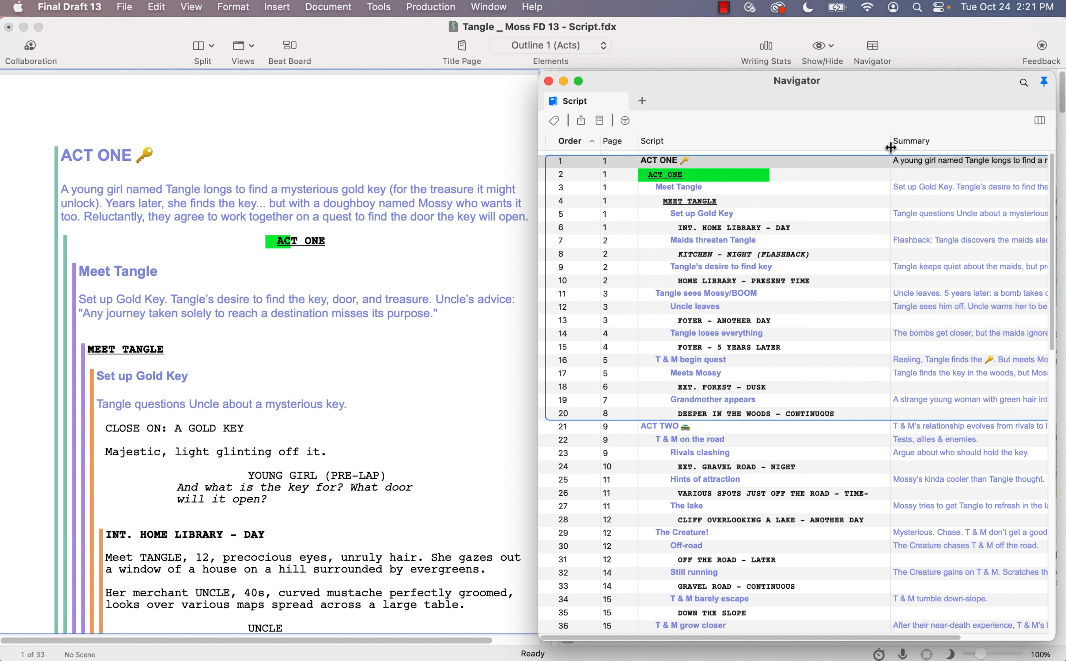
click(688, 202)
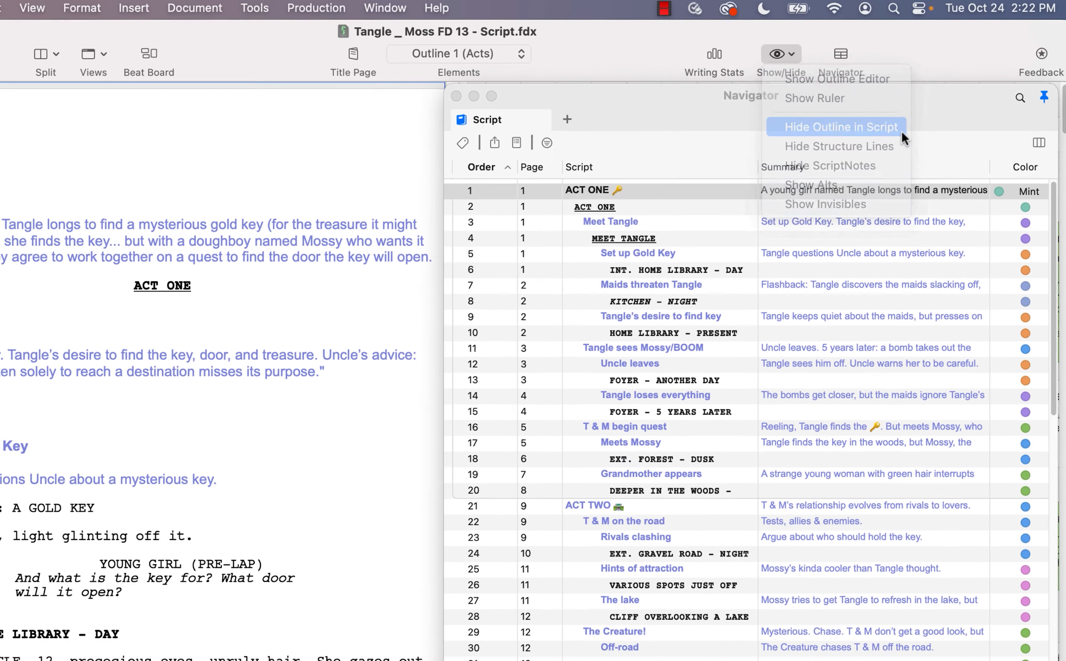
click(838, 127)
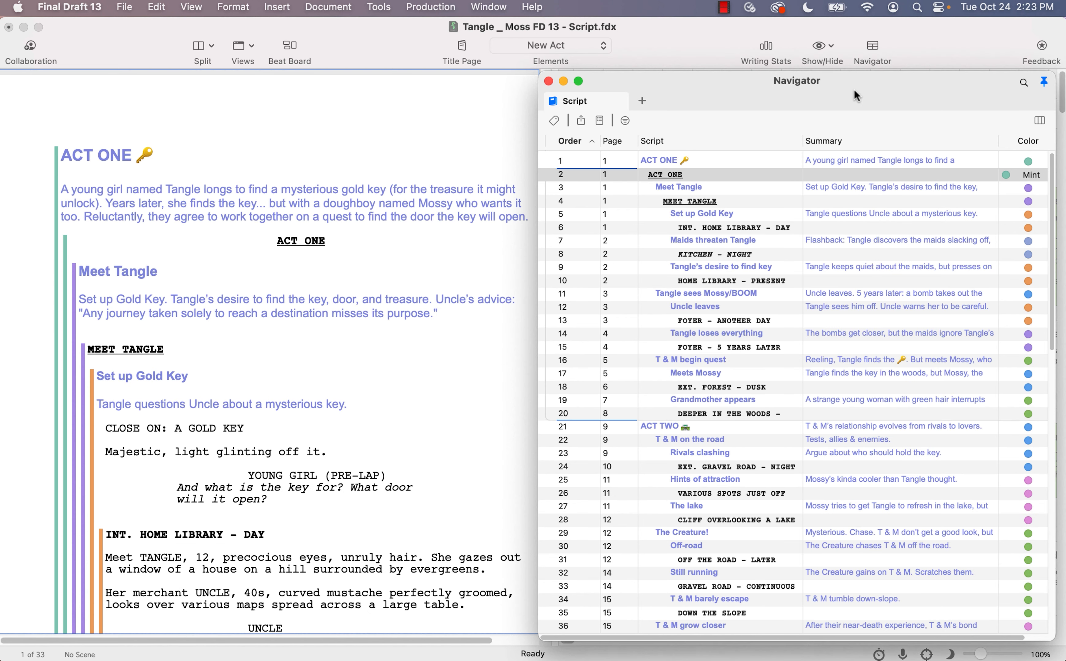
mouse_move(528, 94)
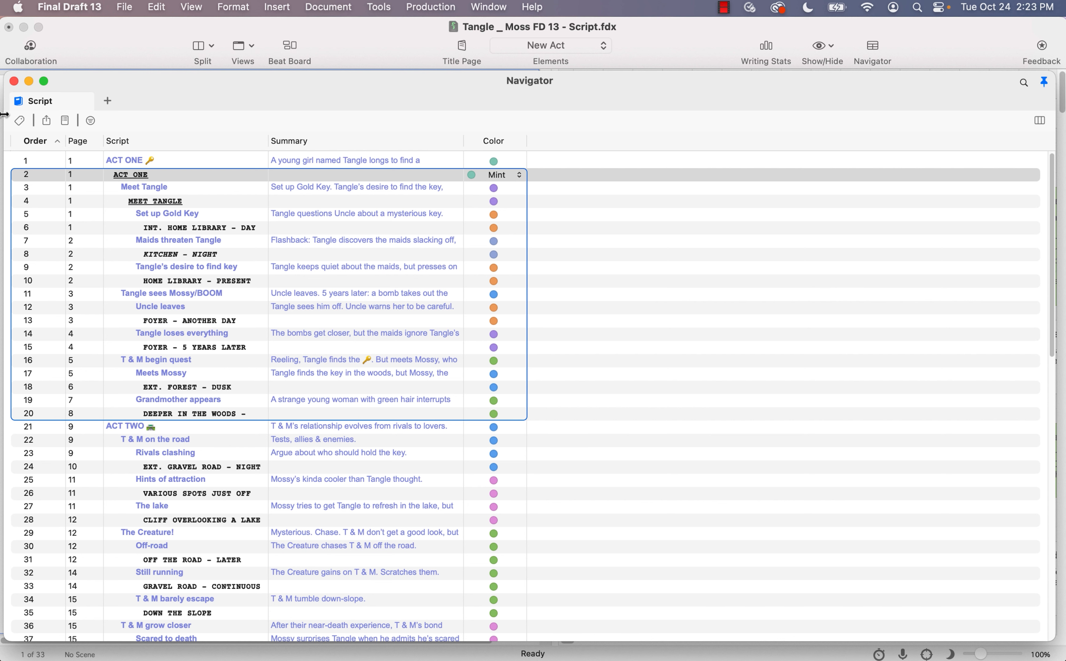
mouse_move(463, 143)
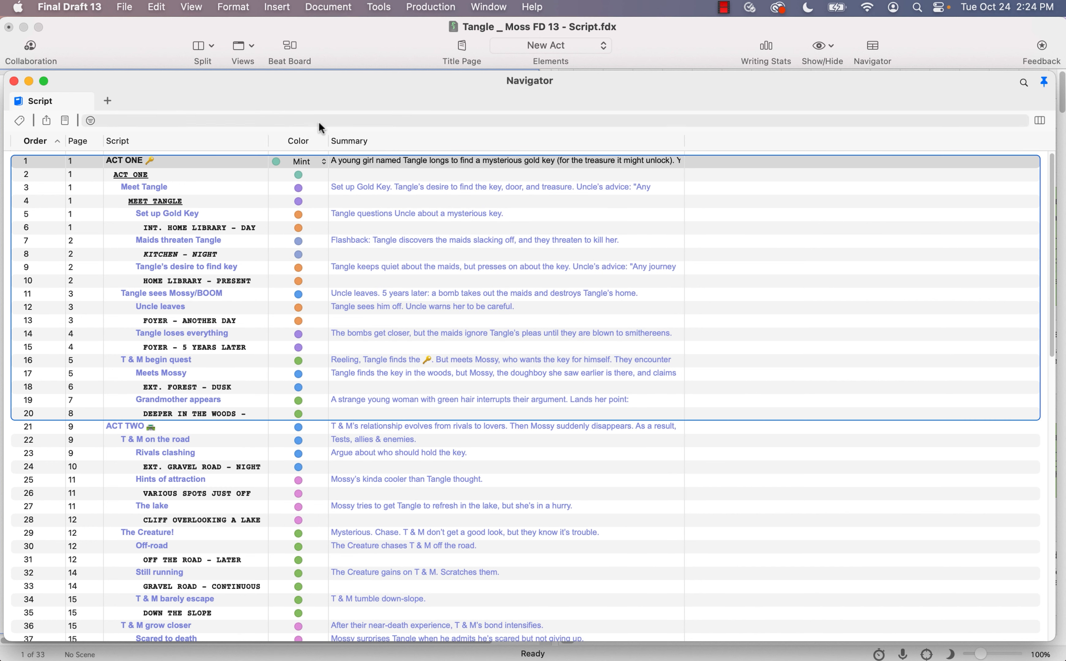
mouse_move(351, 95)
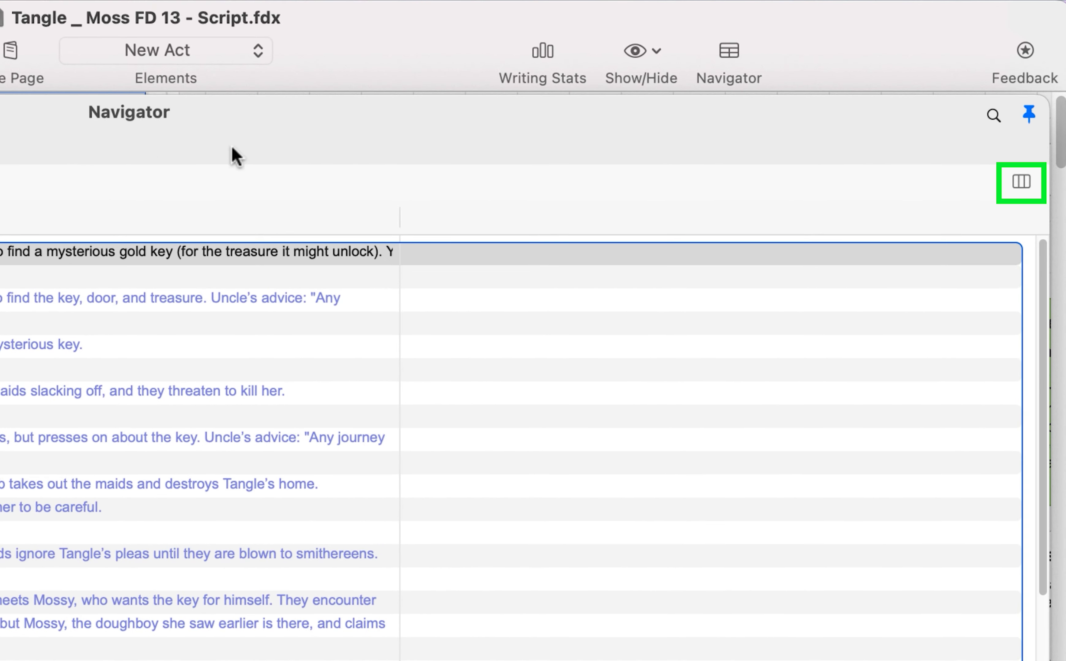
Restore the Navigator window to its smaller size at the right of the script
click(1020, 182)
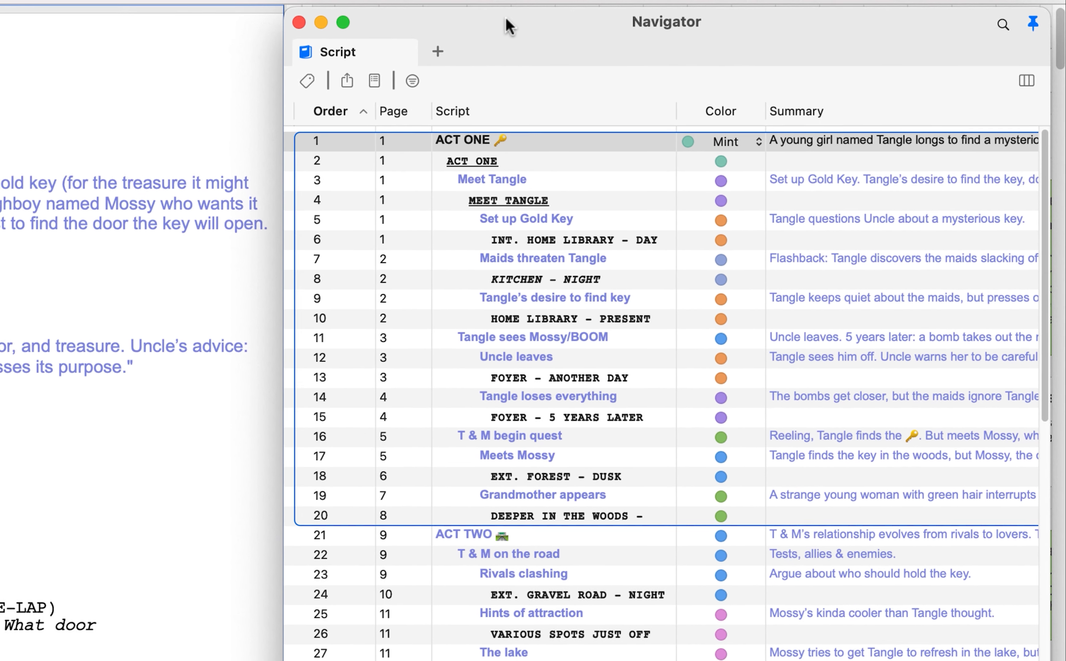
Retitle the Meet Tangle outline item to 'Meet Tangle and Uncle'
click(485, 179)
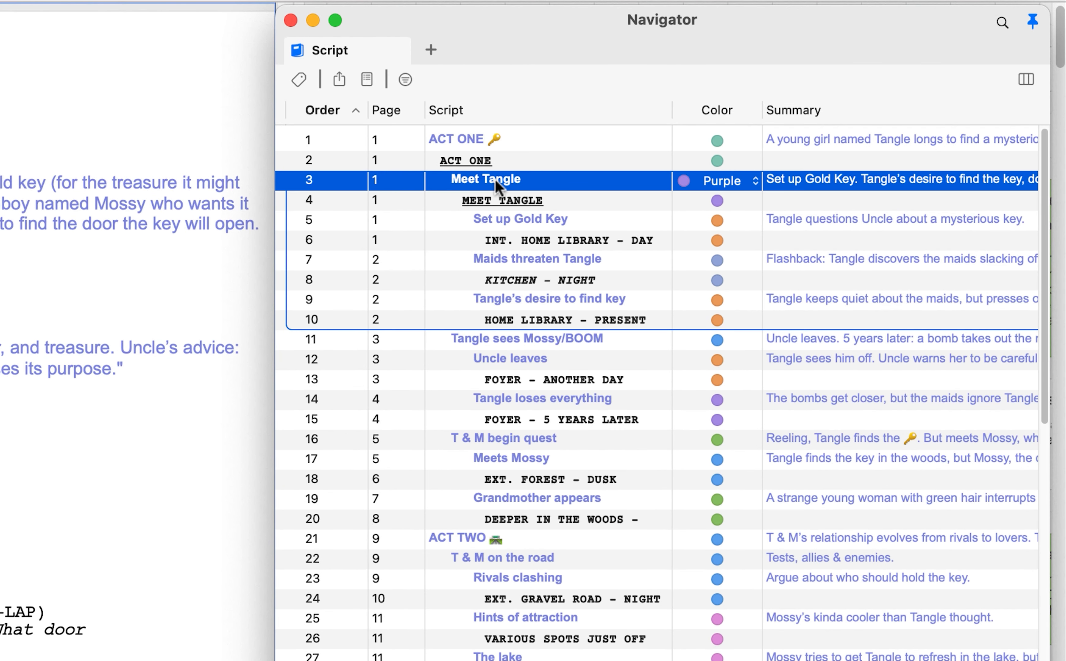
double_click(485, 179)
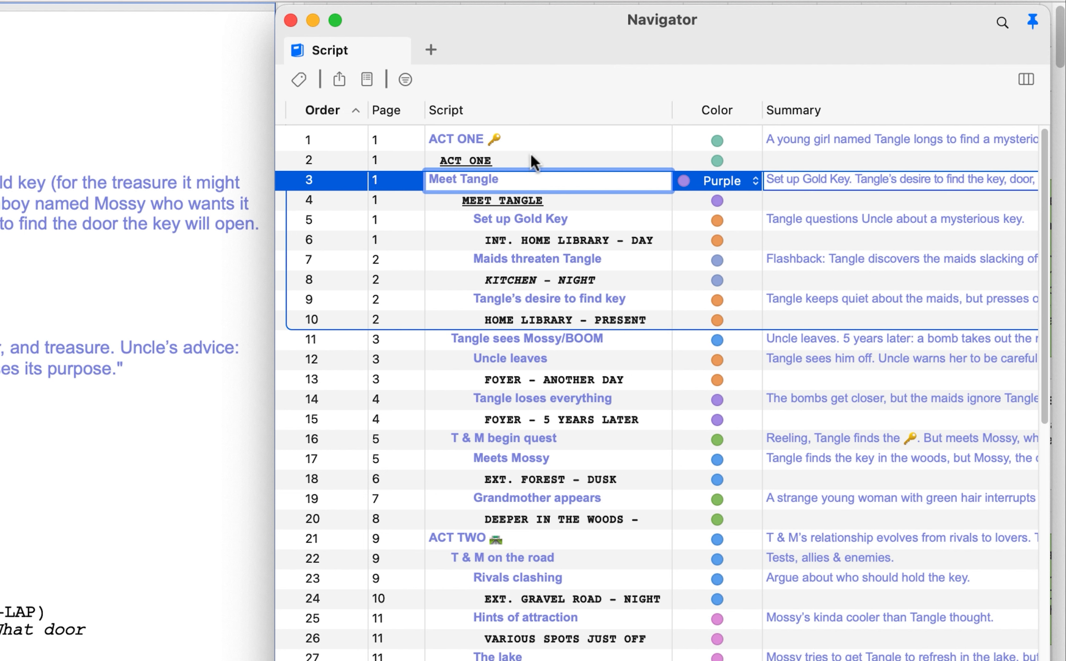
mouse_move(533, 163)
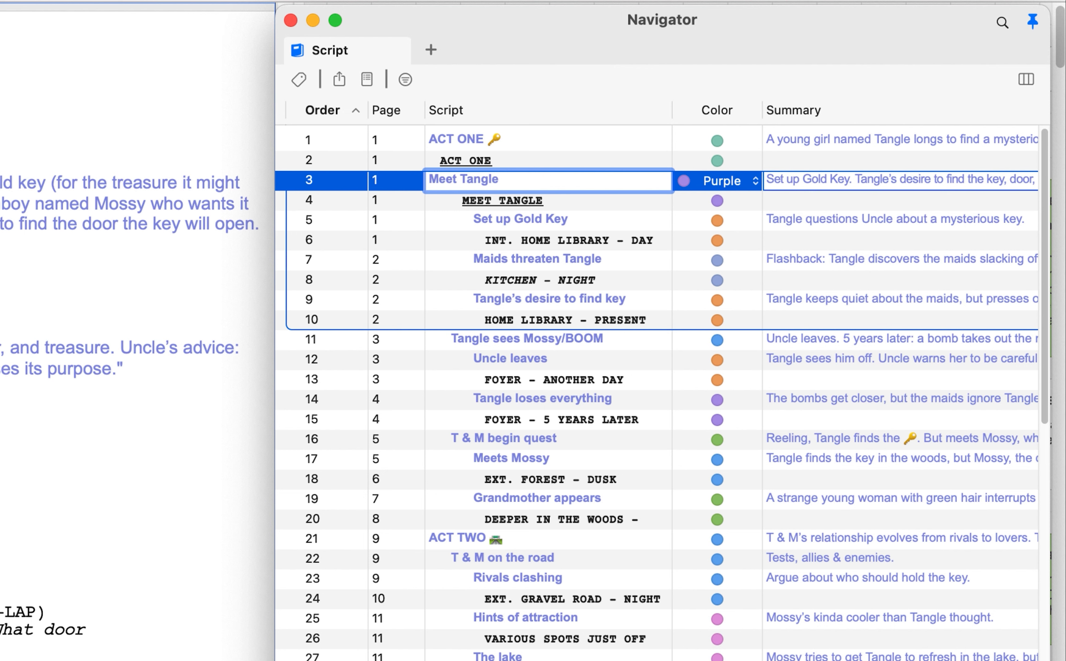
text(and Uncle)
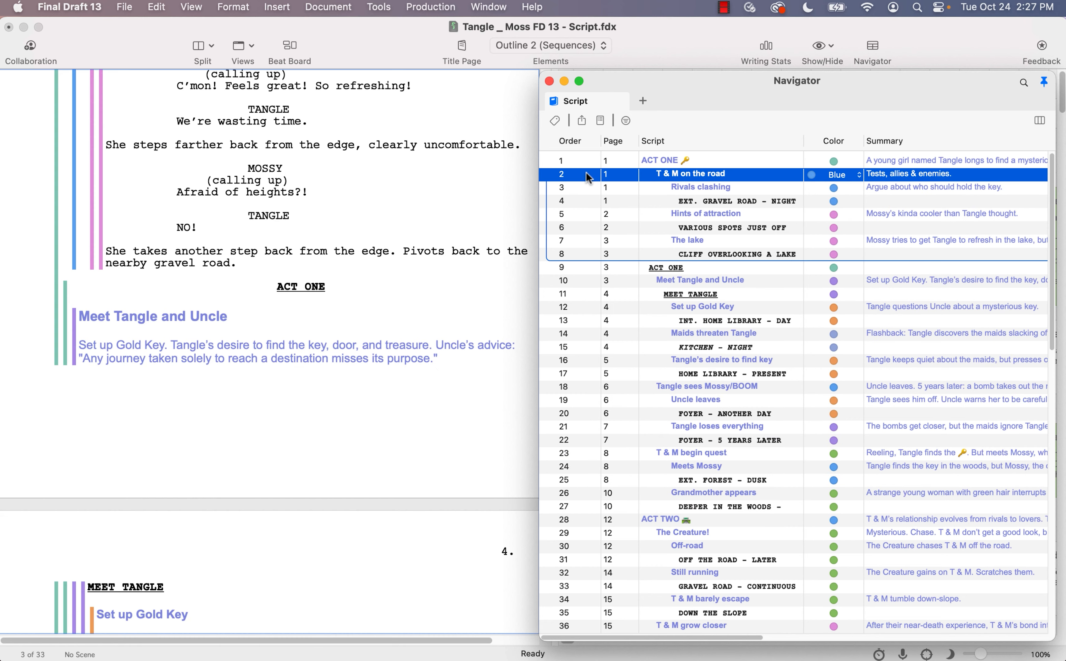
Drag the T & M on the road row and its children directly under ACT ONE
scroll(up, 3)
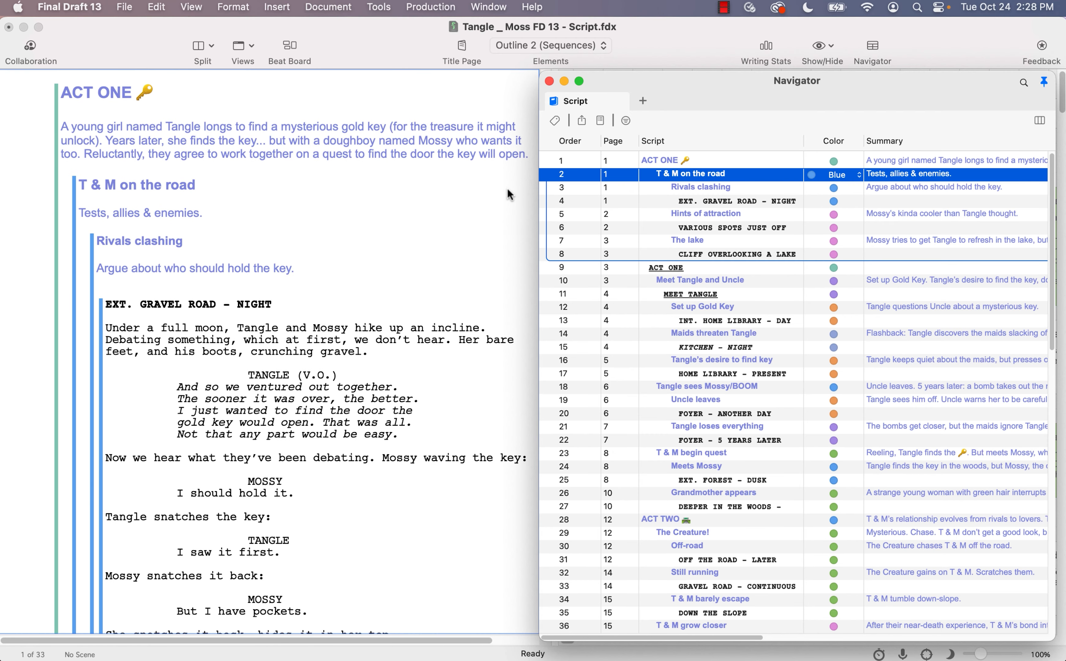
mouse_move(577, 182)
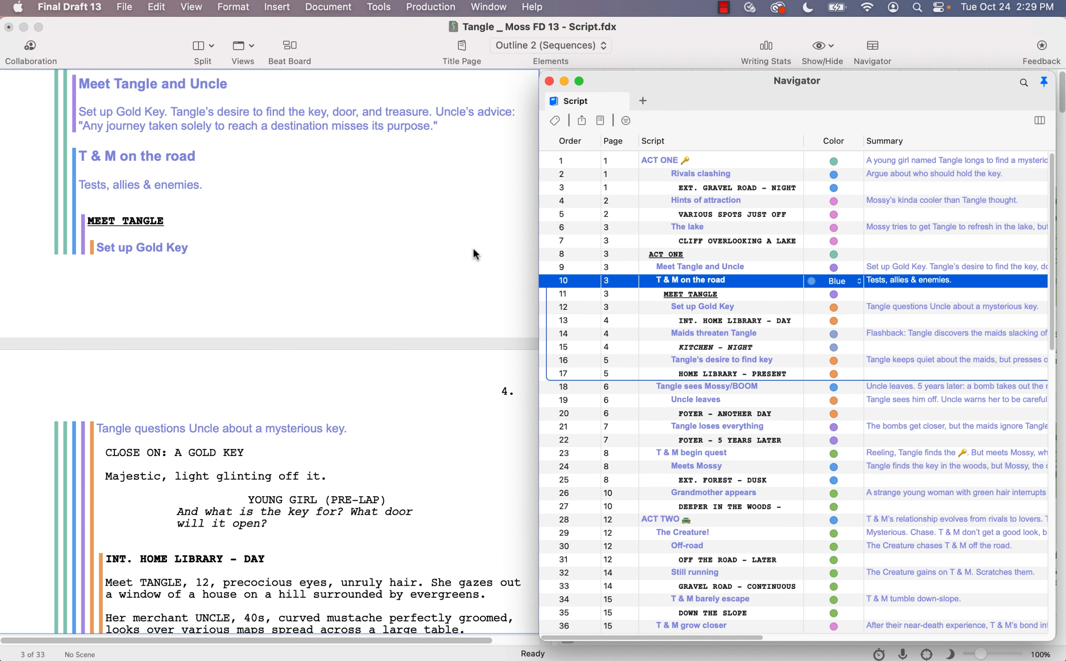
Drag the T & M on the road row down just below Meet Tangle and Uncle
scroll(up, 3)
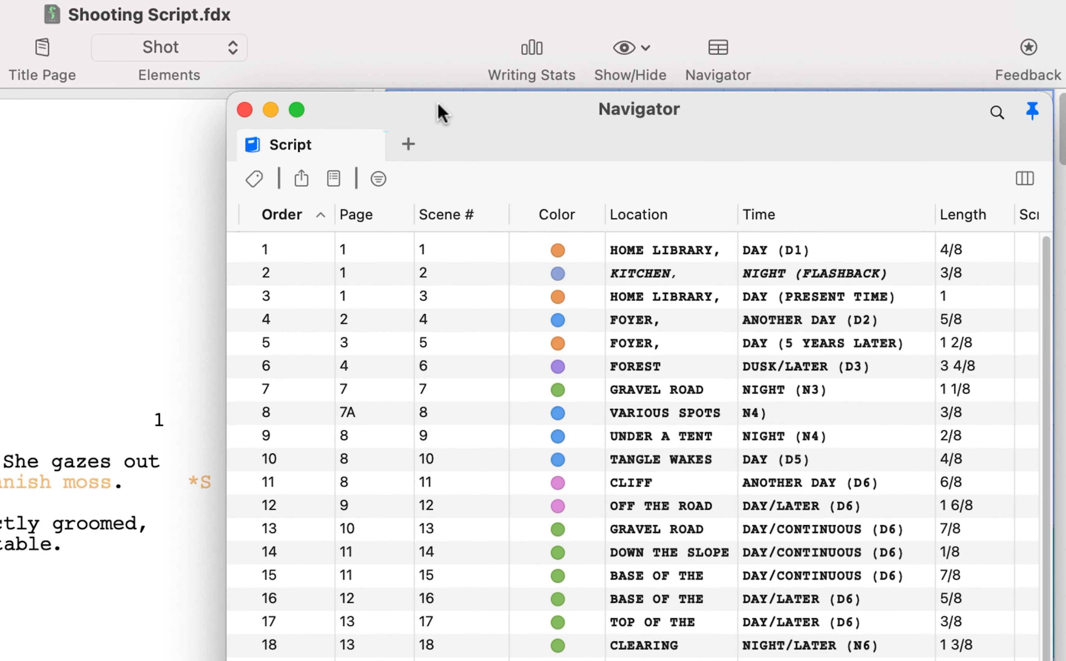
Add Characters and ScriptNotes views to the Shooting Script's Navigator
click(407, 143)
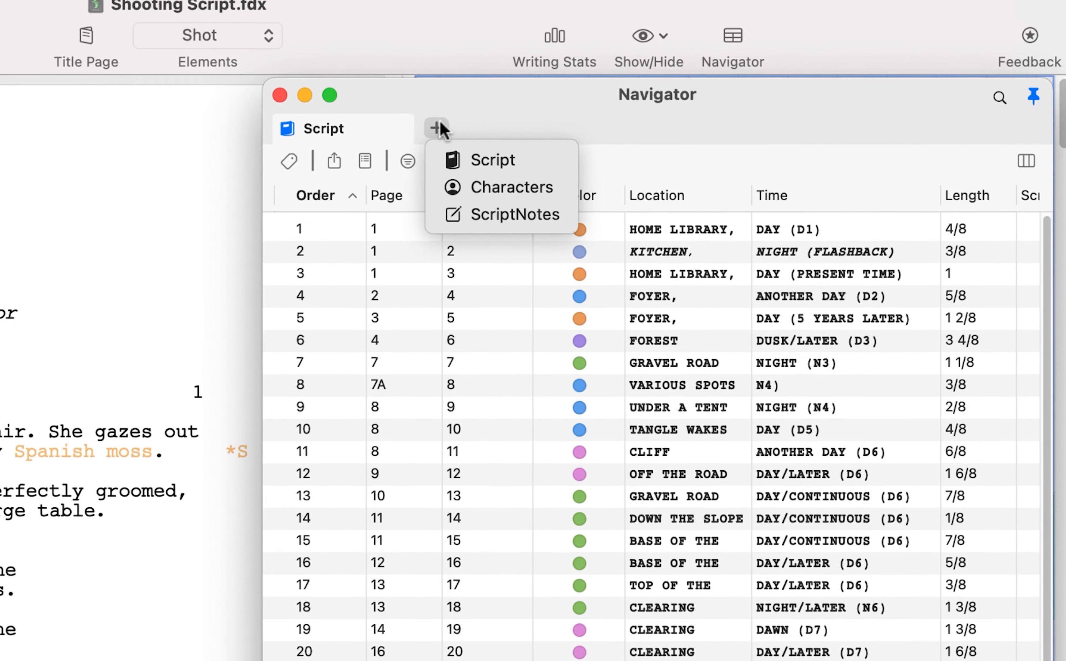
click(516, 187)
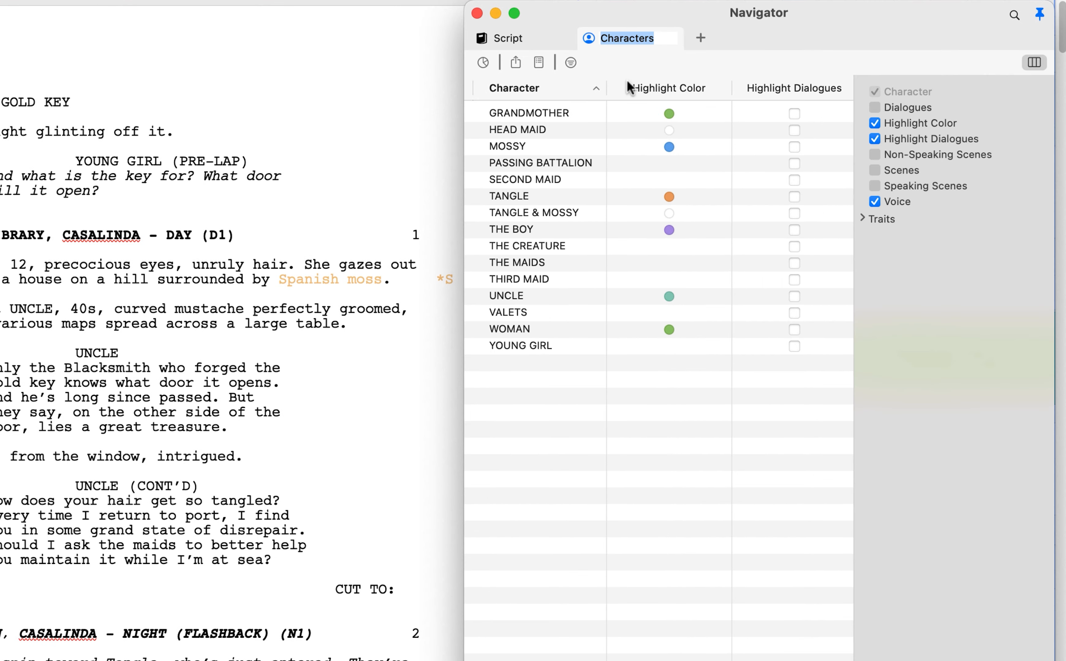
click(700, 37)
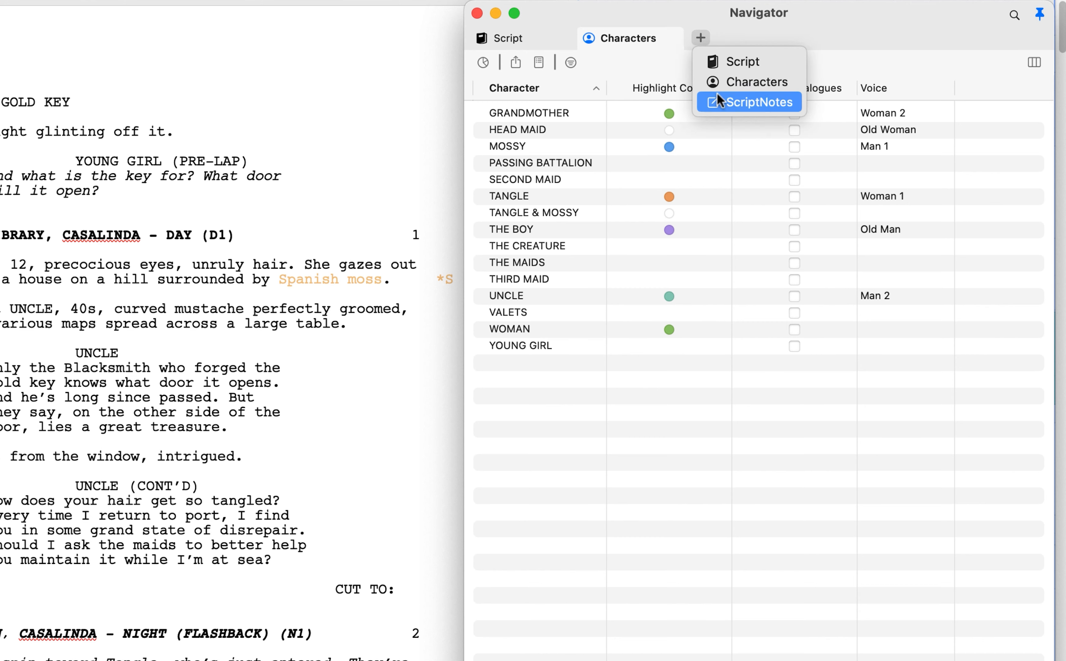
click(757, 102)
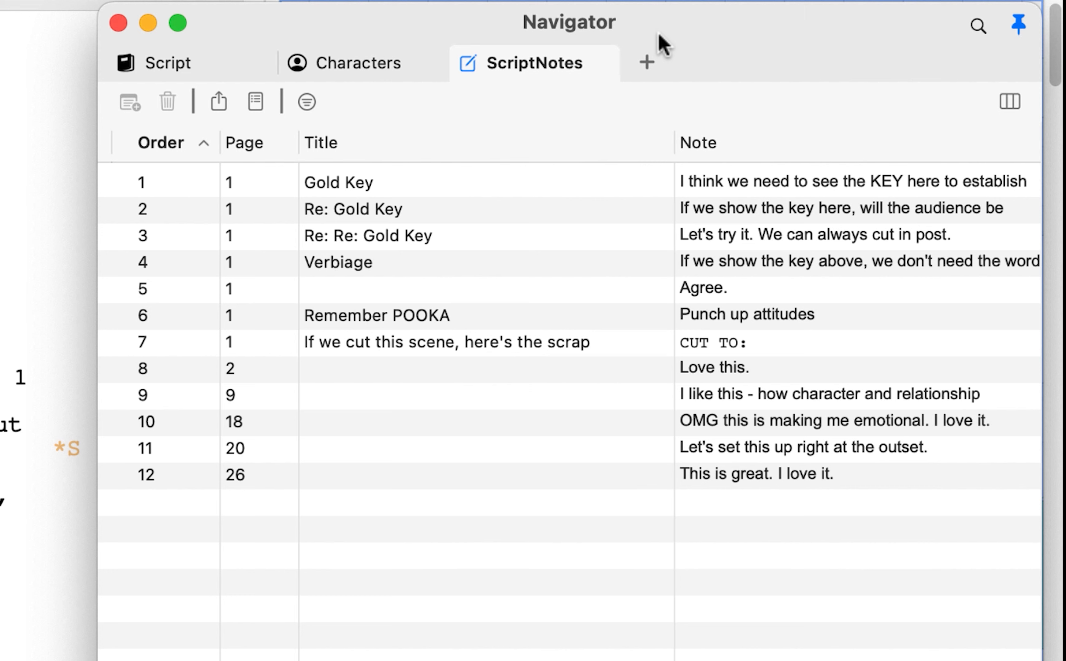
Add a Script tab renamed Tags with Cast Members, Makeup/Hair and Props columns
click(644, 62)
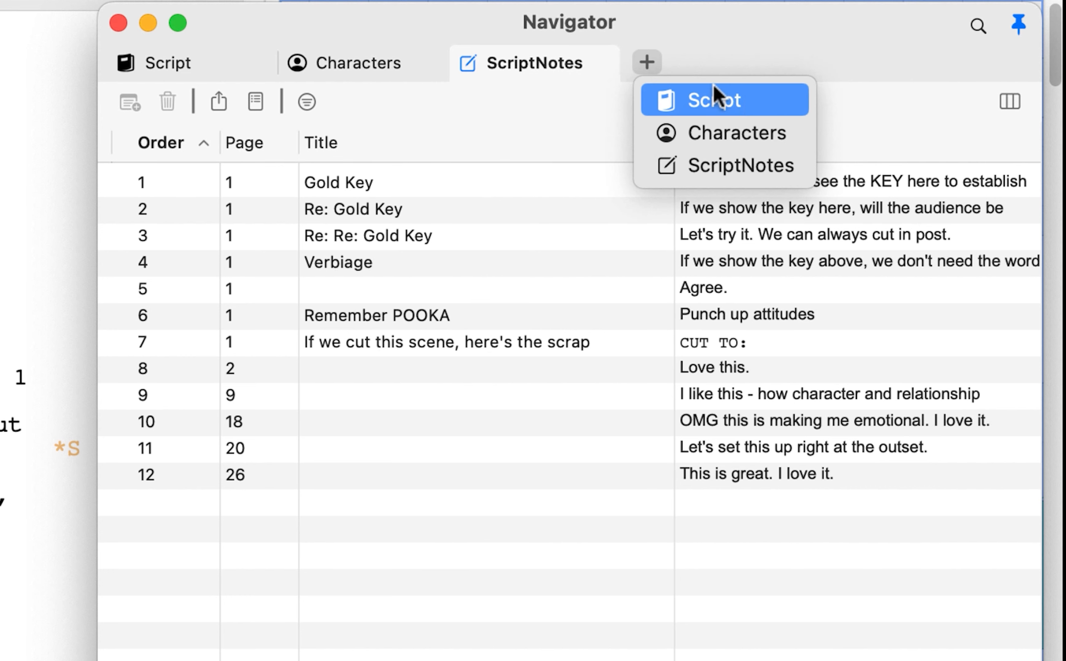
click(717, 100)
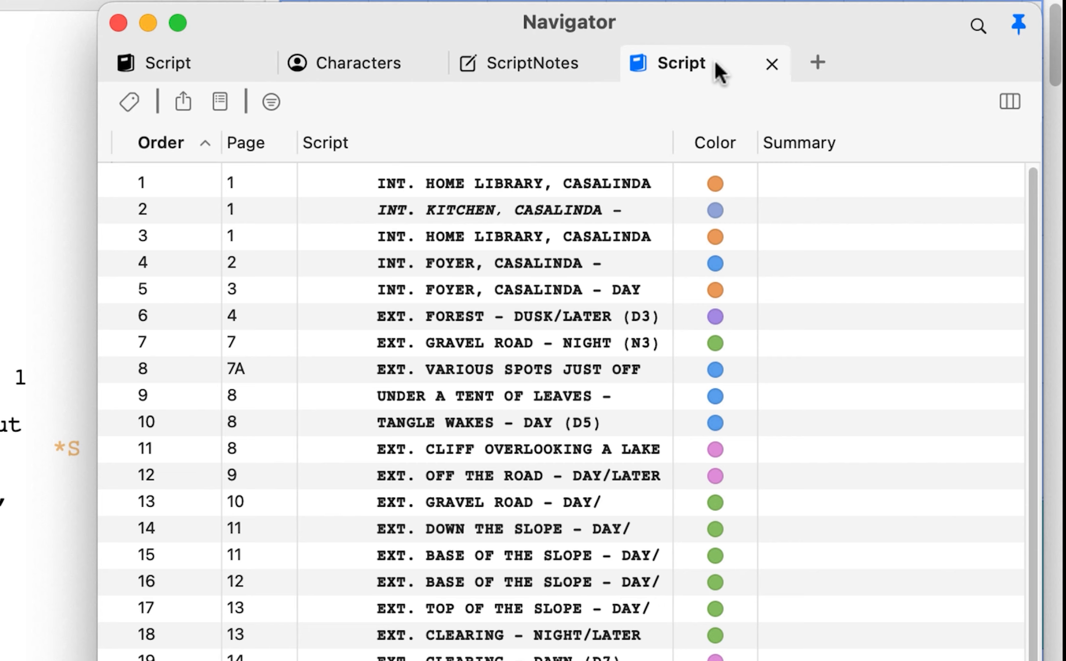
double_click(681, 62)
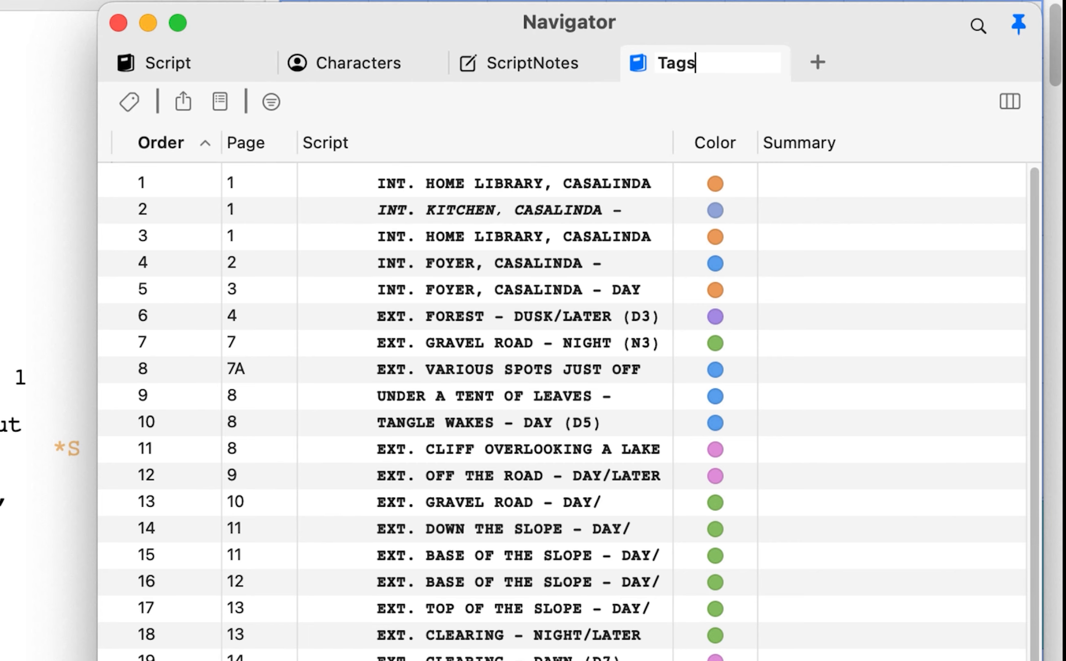
click(1010, 101)
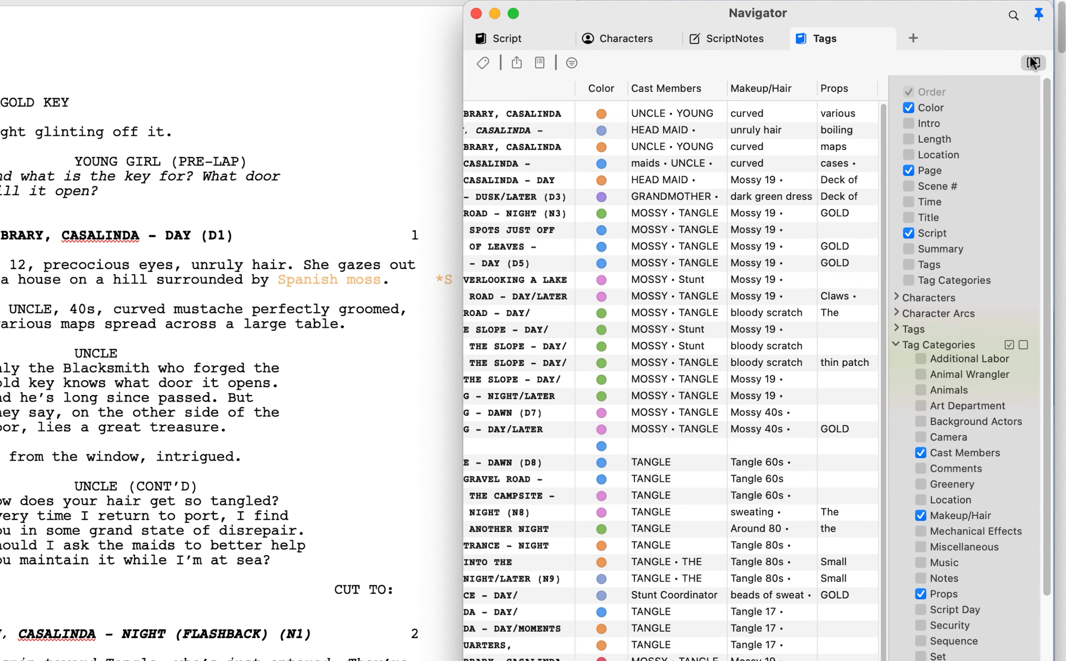
click(1031, 63)
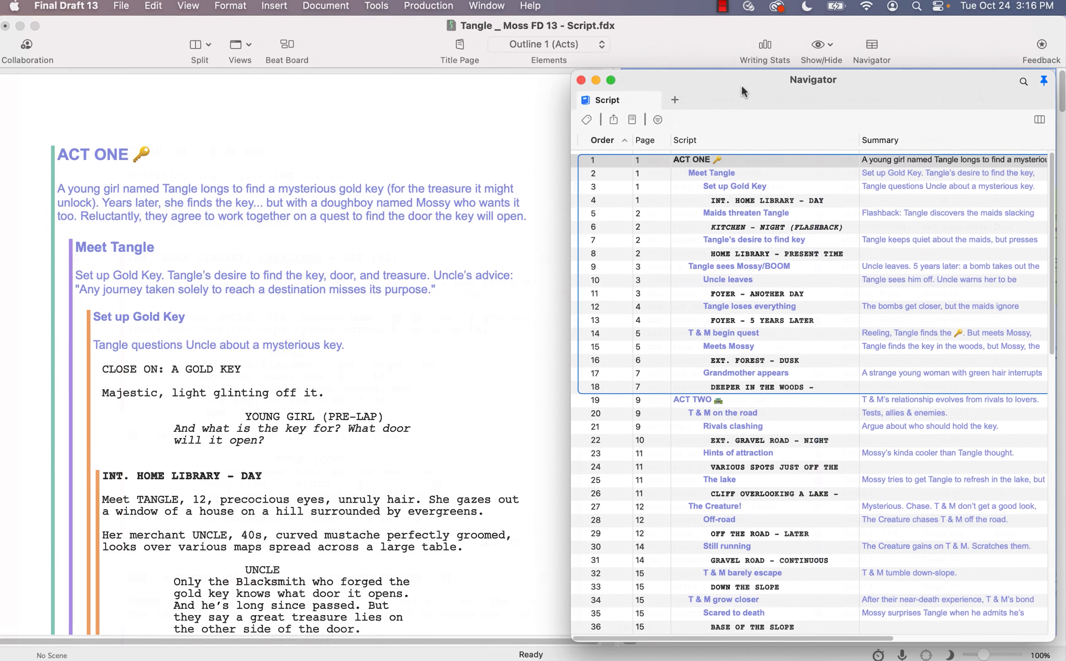
Add a Script tab named Mossy whose scene list is filtered by 'Mossy'
click(675, 101)
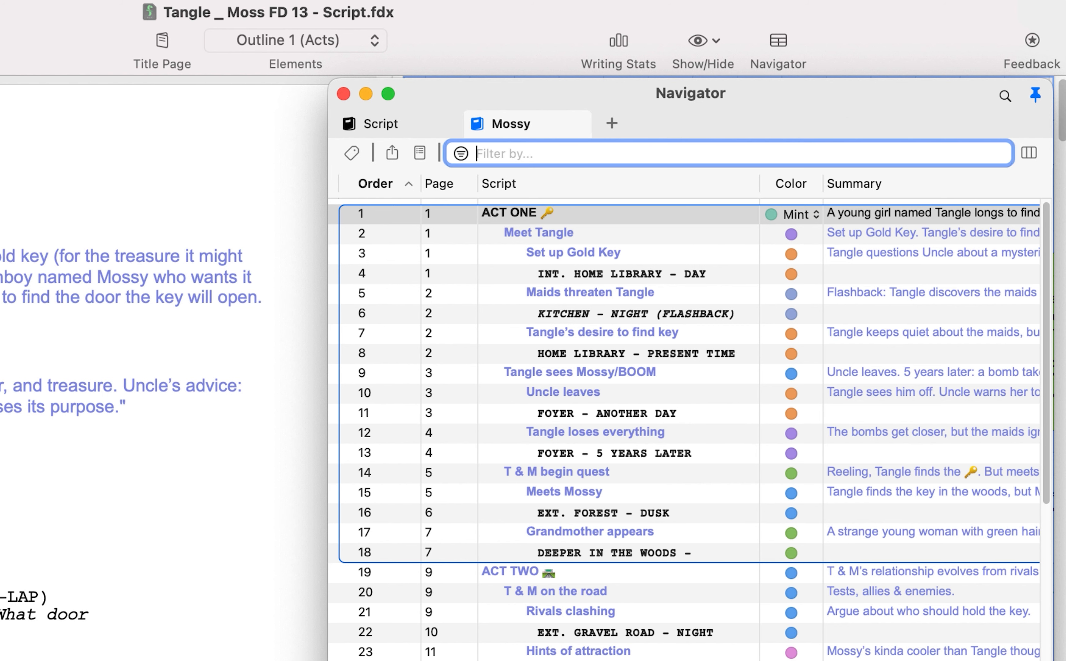
text(Mossy)
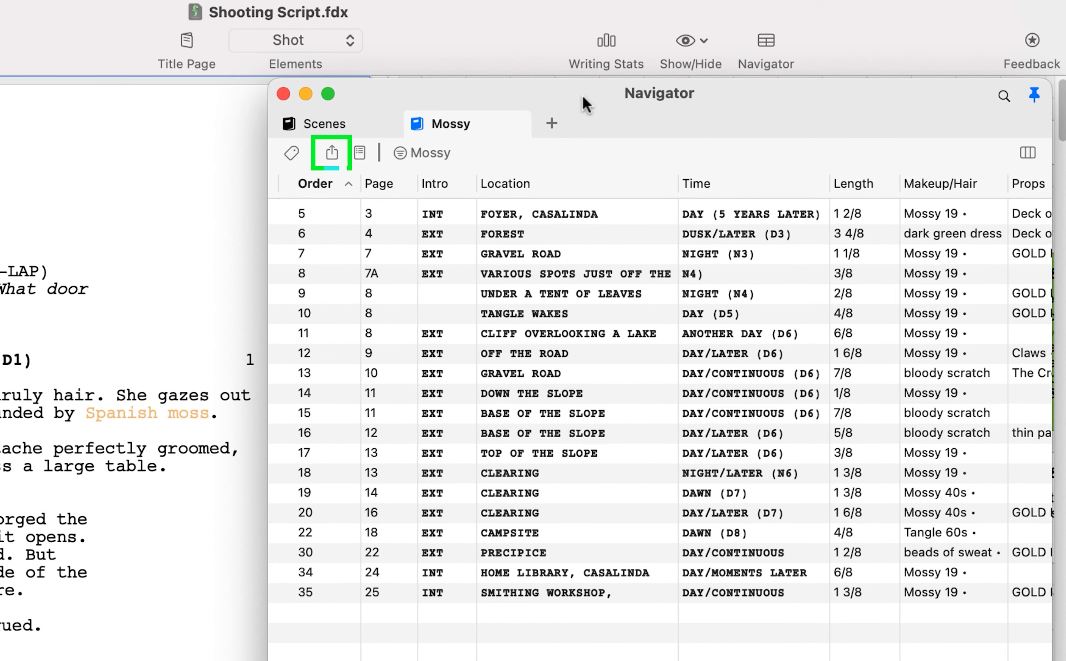
mouse_move(334, 153)
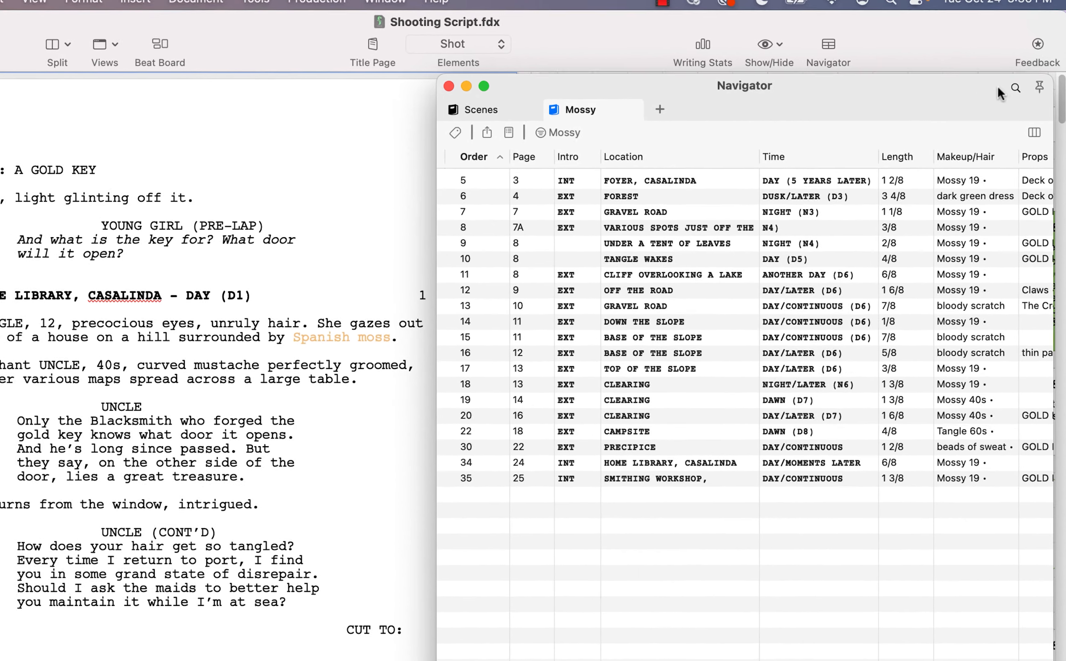
Search the Navigator tables for 'night', leaving one night scene on the Mossy tab
click(1013, 88)
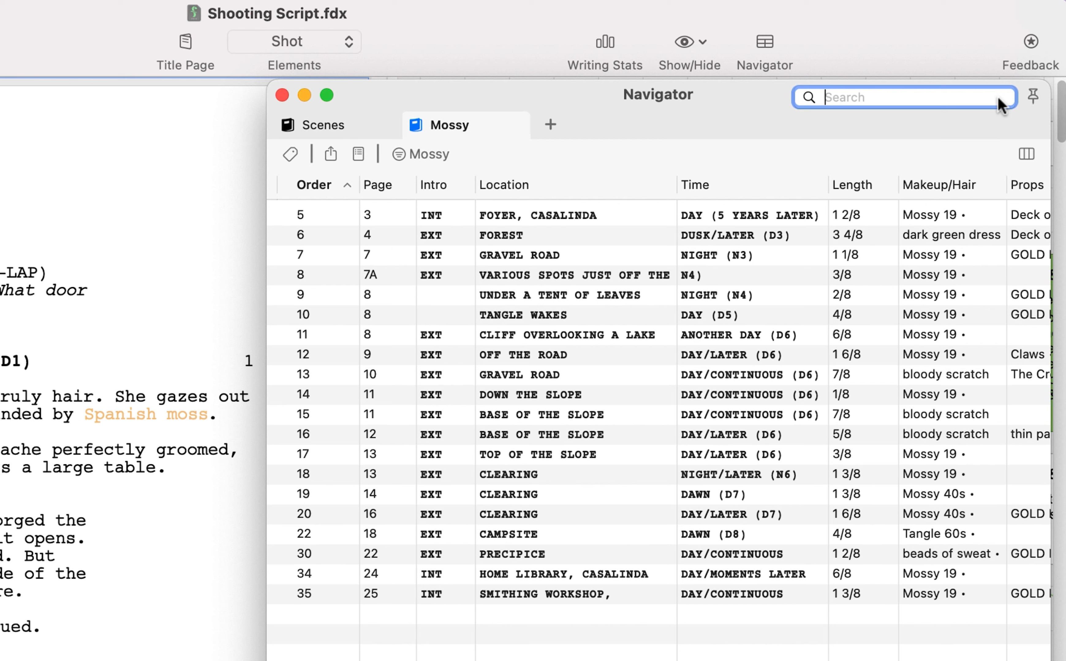
text(night)
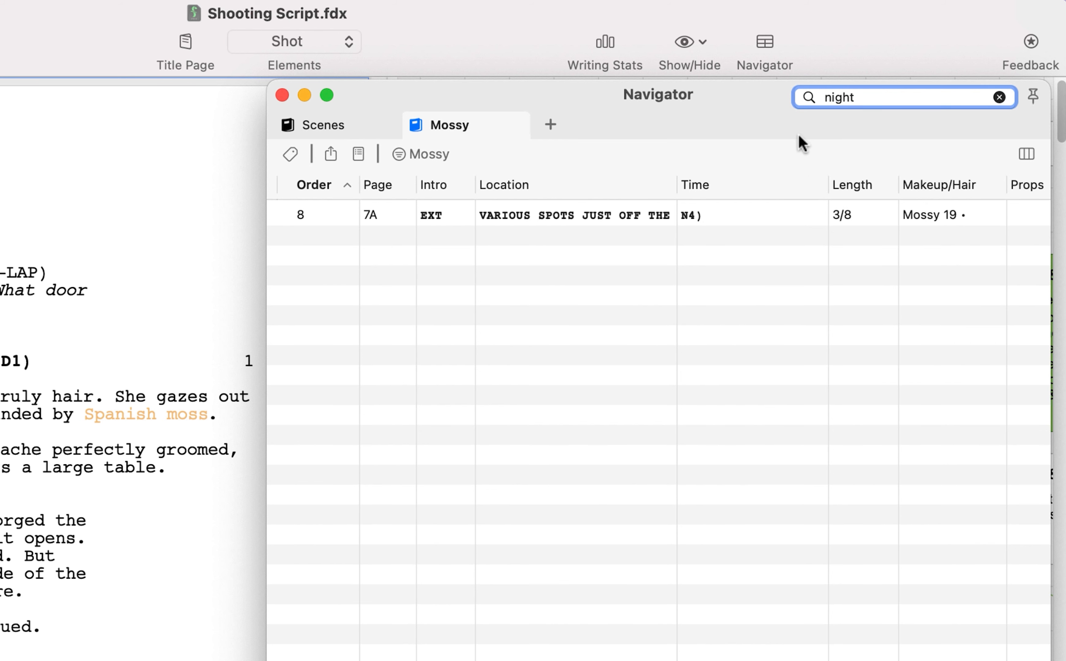
mouse_move(367, 140)
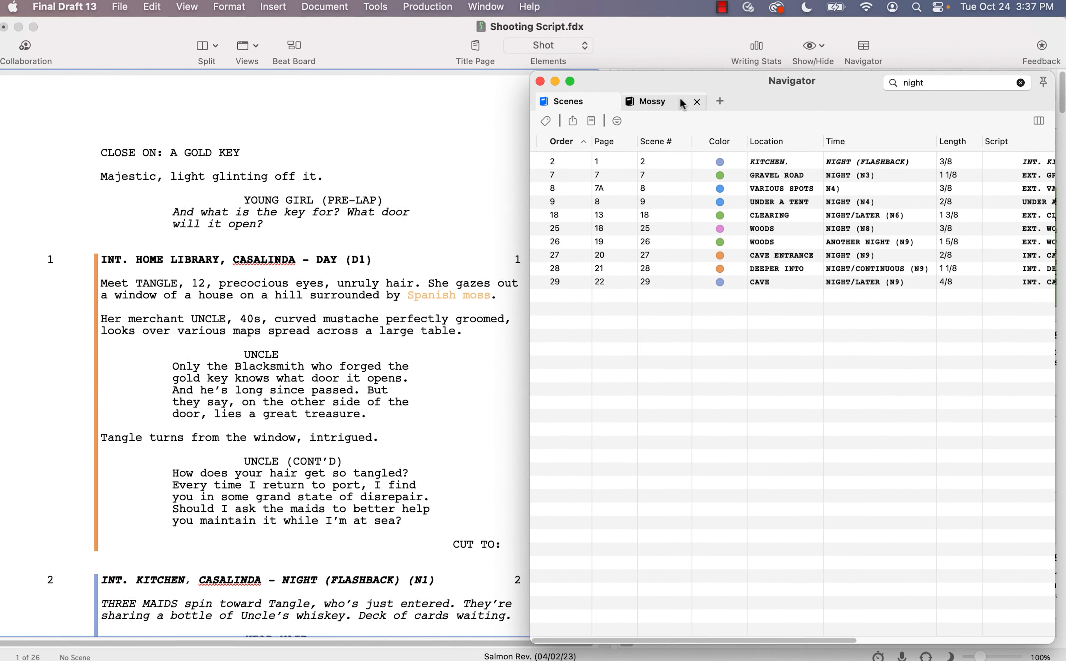
click(651, 100)
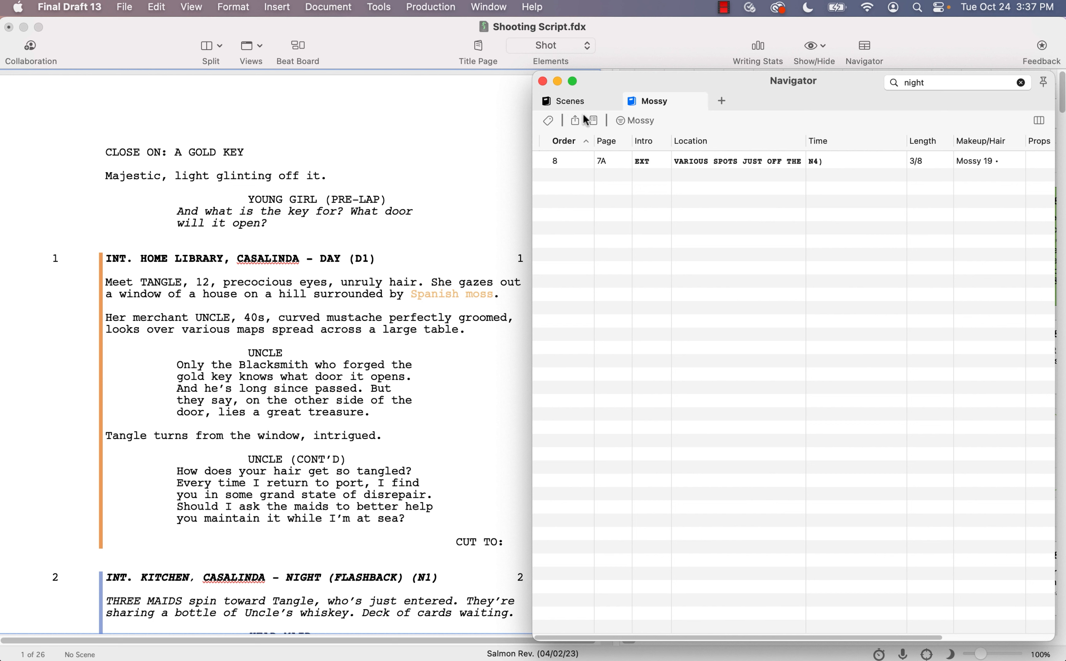
Export the Mossy table to the Desktop as 'Shooting Script Mossy Night Scenes.csv'
click(575, 120)
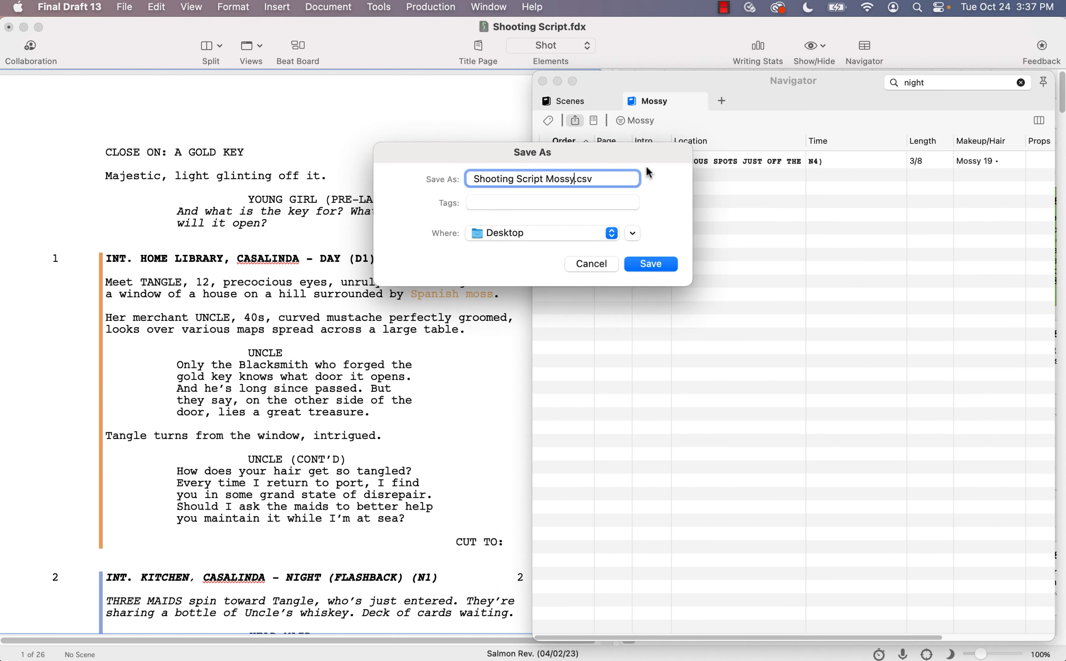
text(Night Scenes)
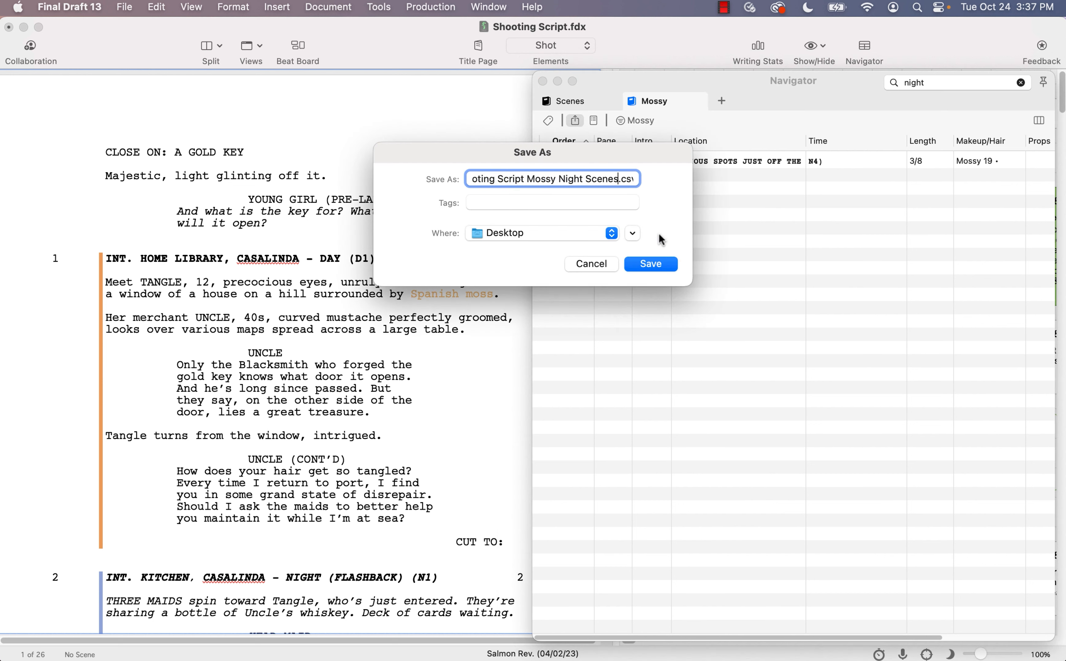
click(649, 264)
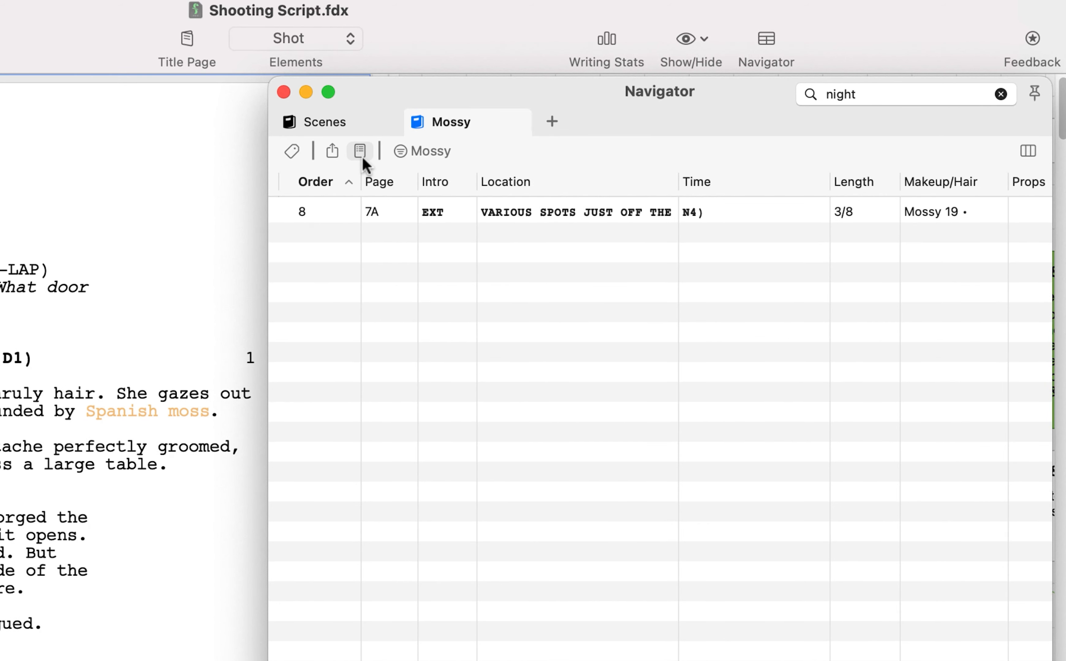
Generate a Statistics Report from Reports with Character and Scene Statistics included
click(371, 150)
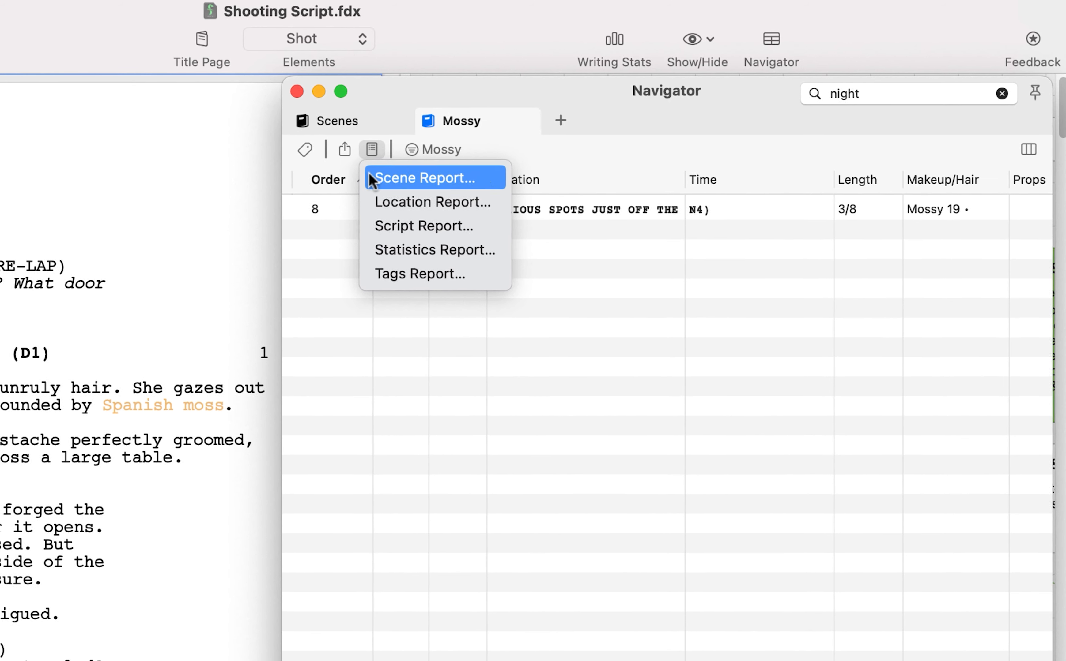
click(434, 249)
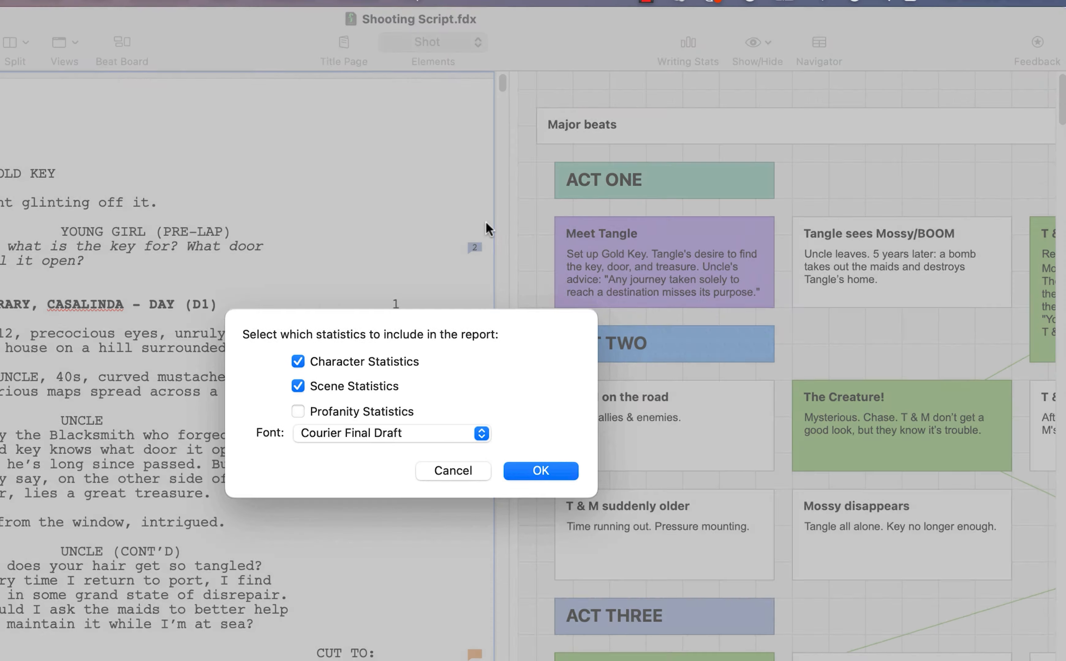
click(540, 470)
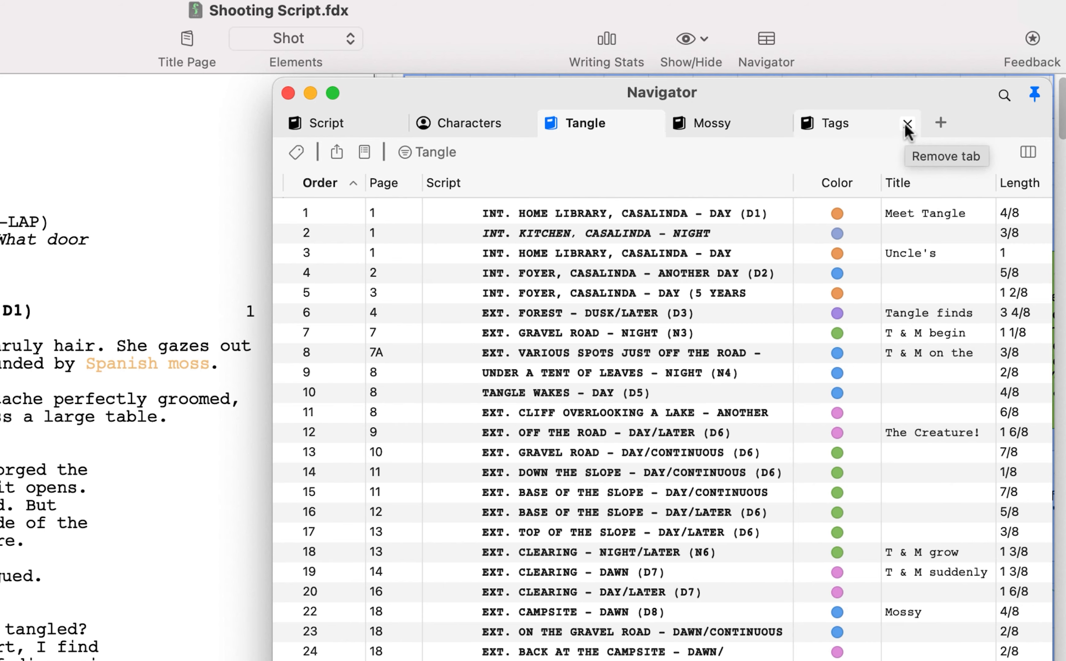
Close the Tags and Tangle tabs in the Navigator
click(909, 124)
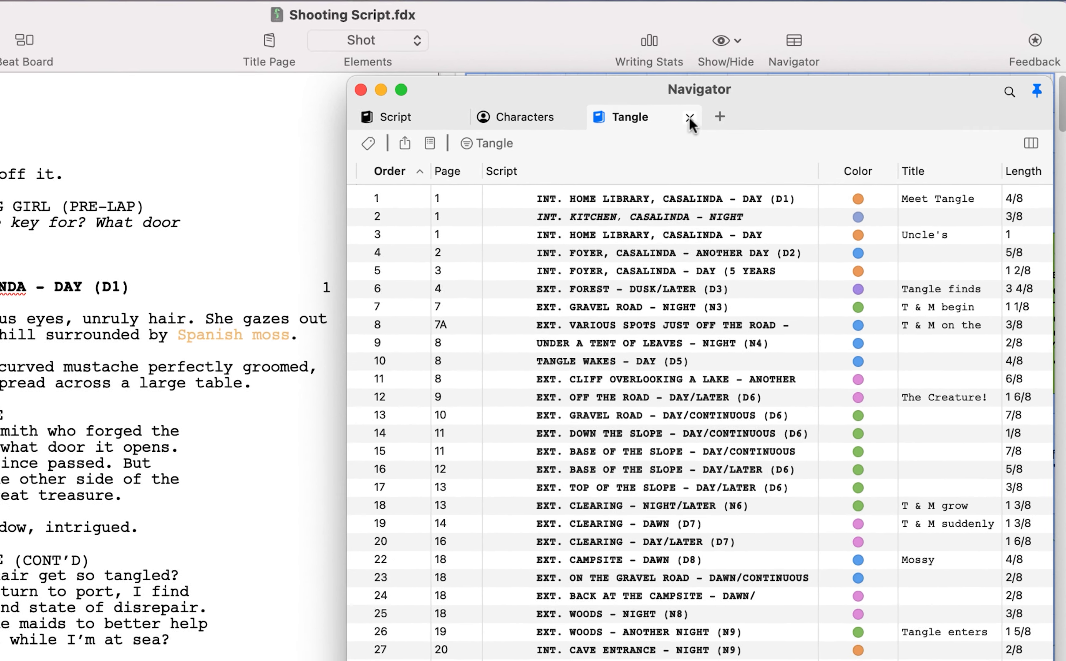
click(688, 117)
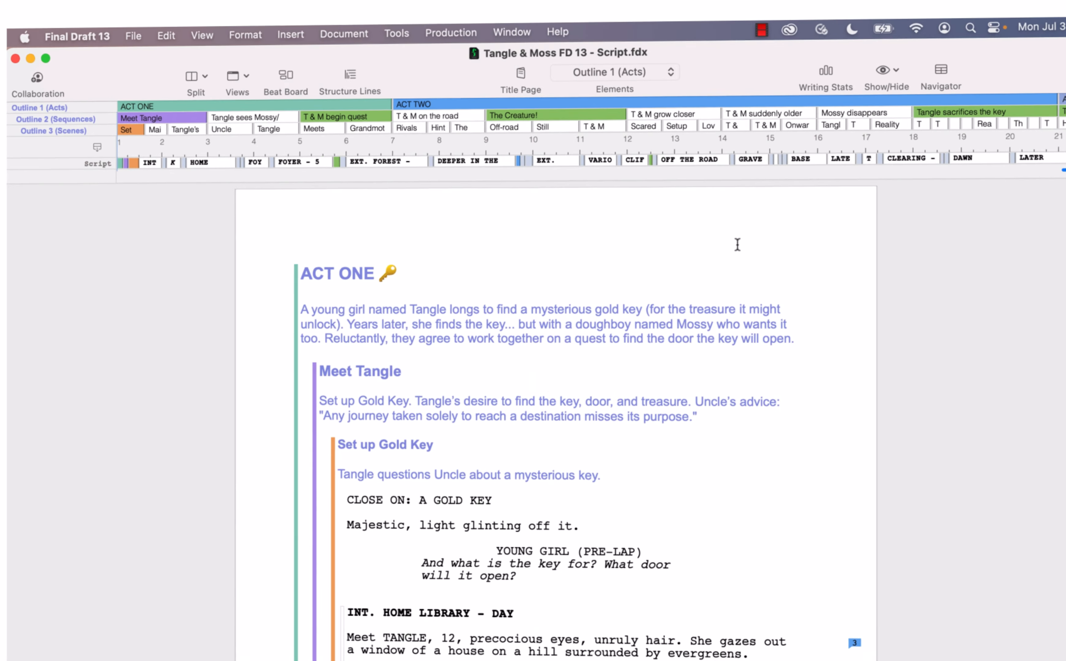
Show the Help menu with its Get Support and Submit Feedback options
click(557, 32)
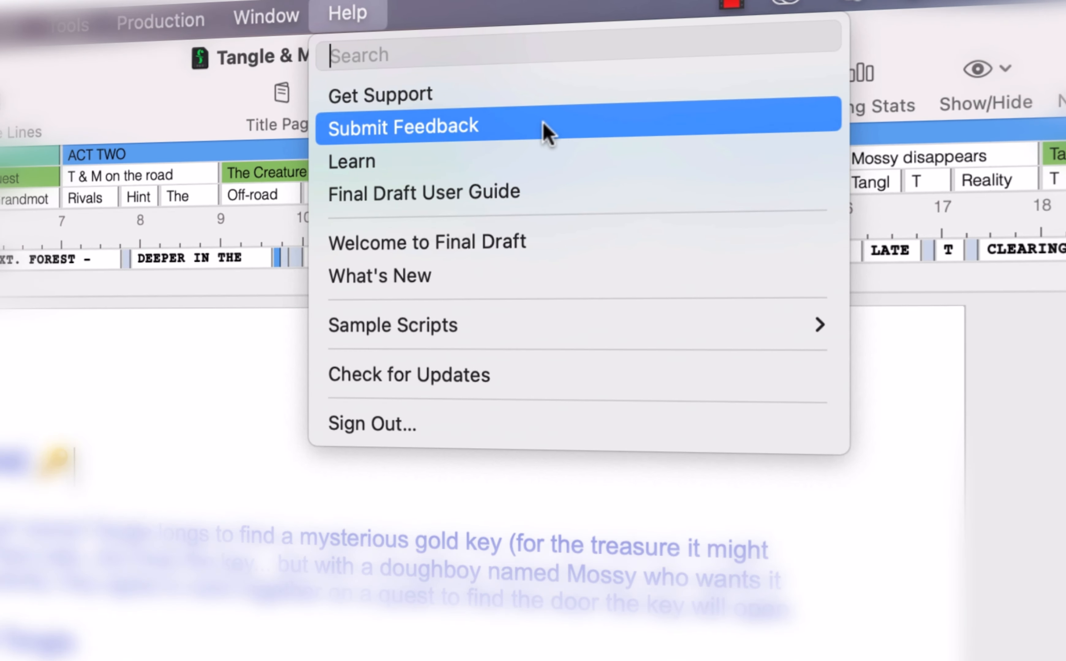
mouse_move(557, 134)
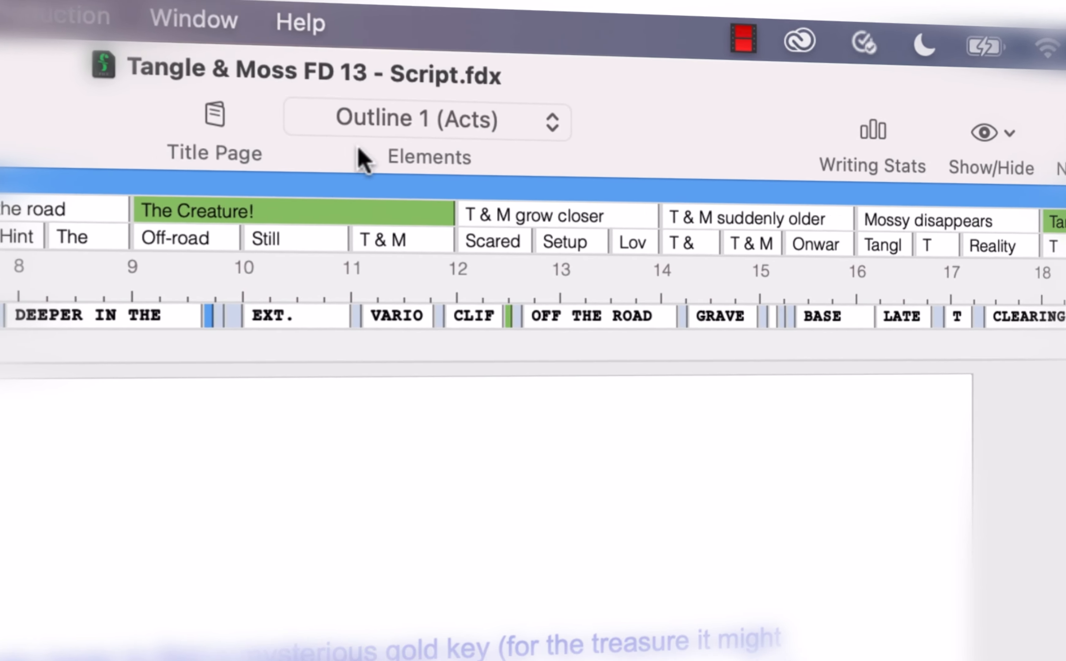
click(300, 22)
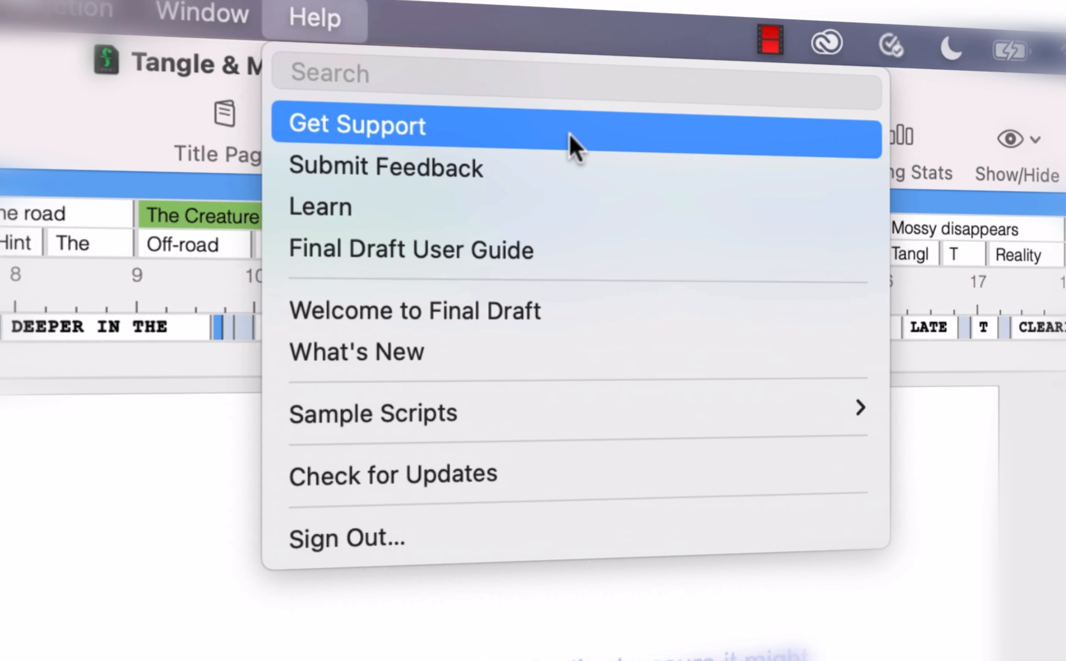